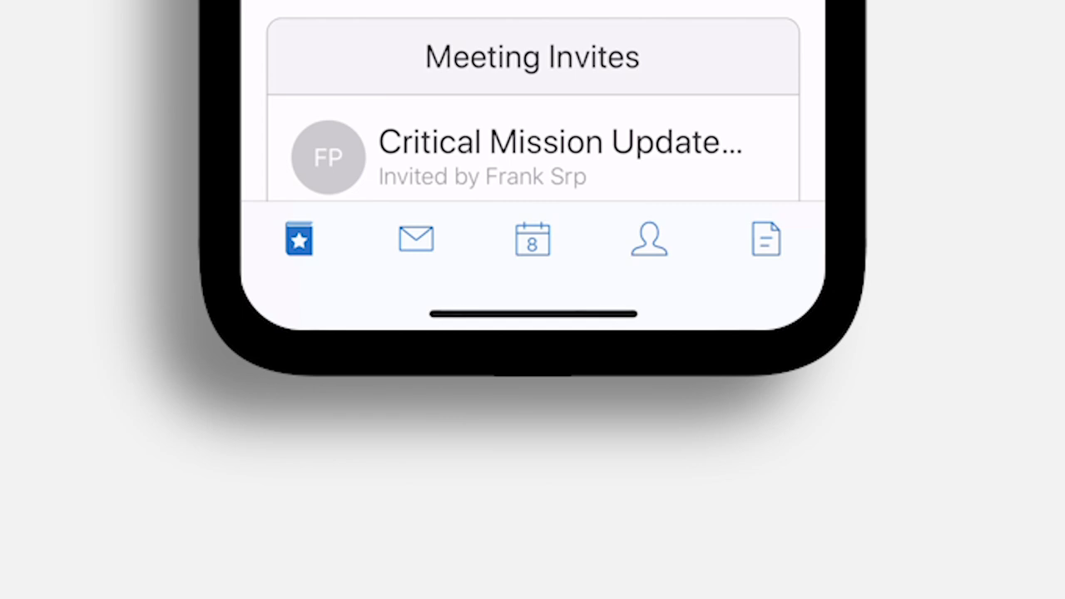
- Move from Feeds to the Mail inbox, then on to the Contacts list
click(416, 240)
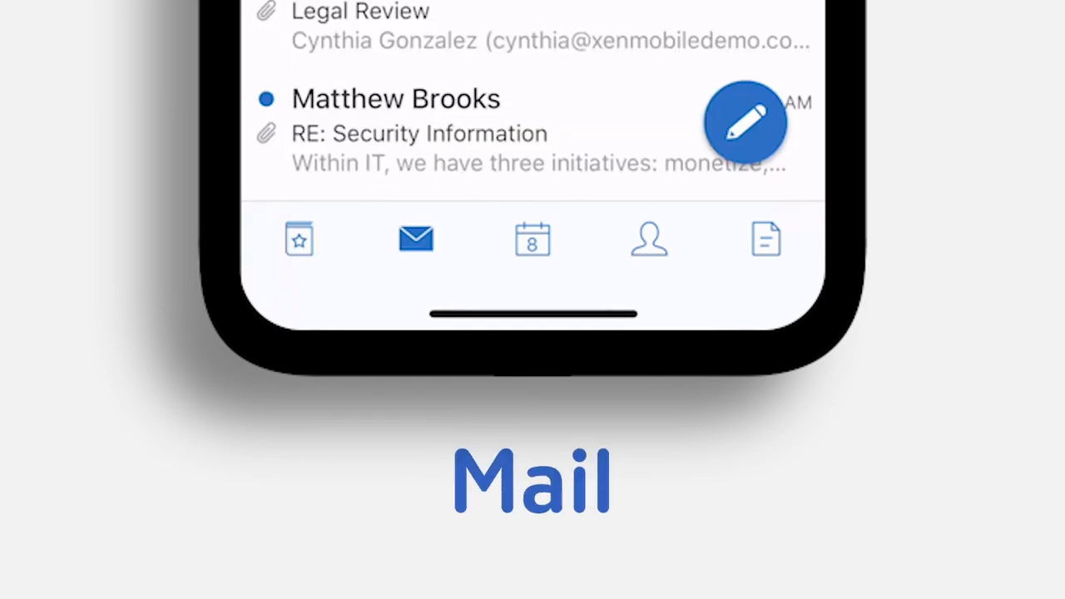
click(649, 240)
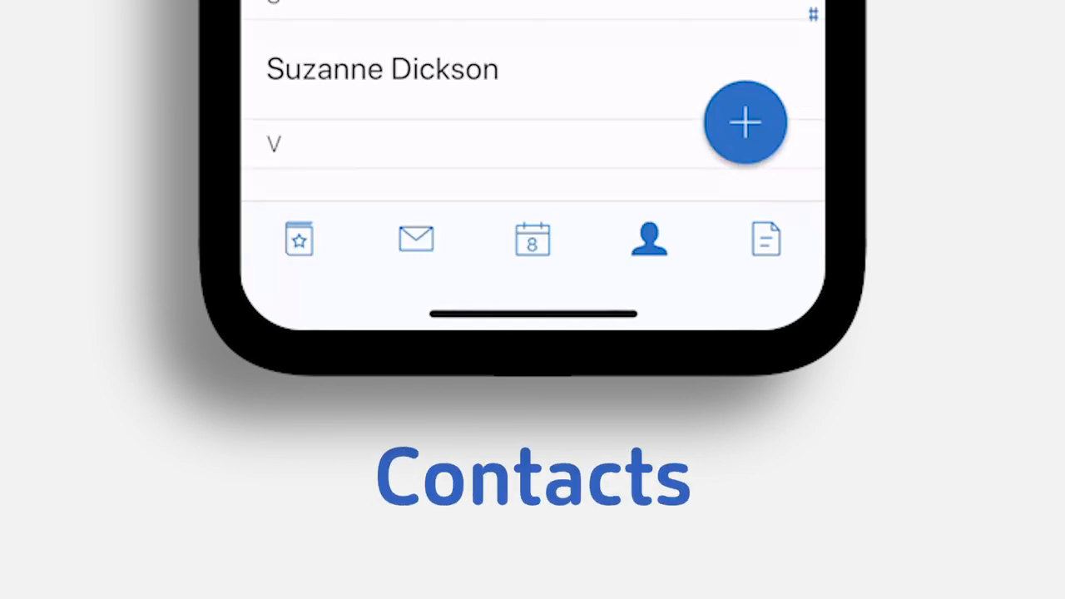
click(765, 240)
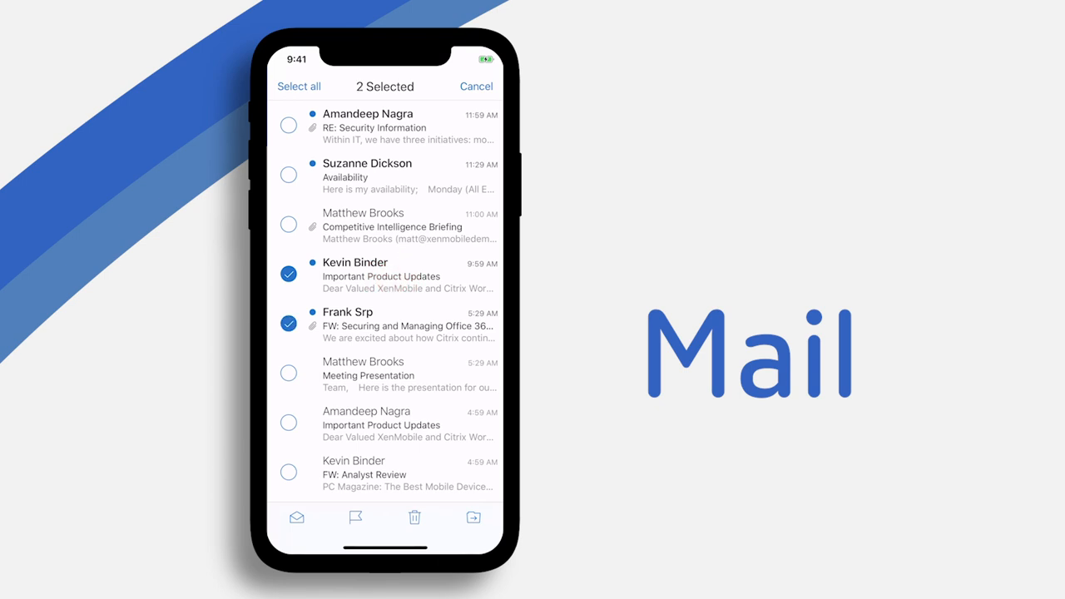
- Draft a reply to Amandeep's Security Information email and start a Slack chat with Frank
click(476, 86)
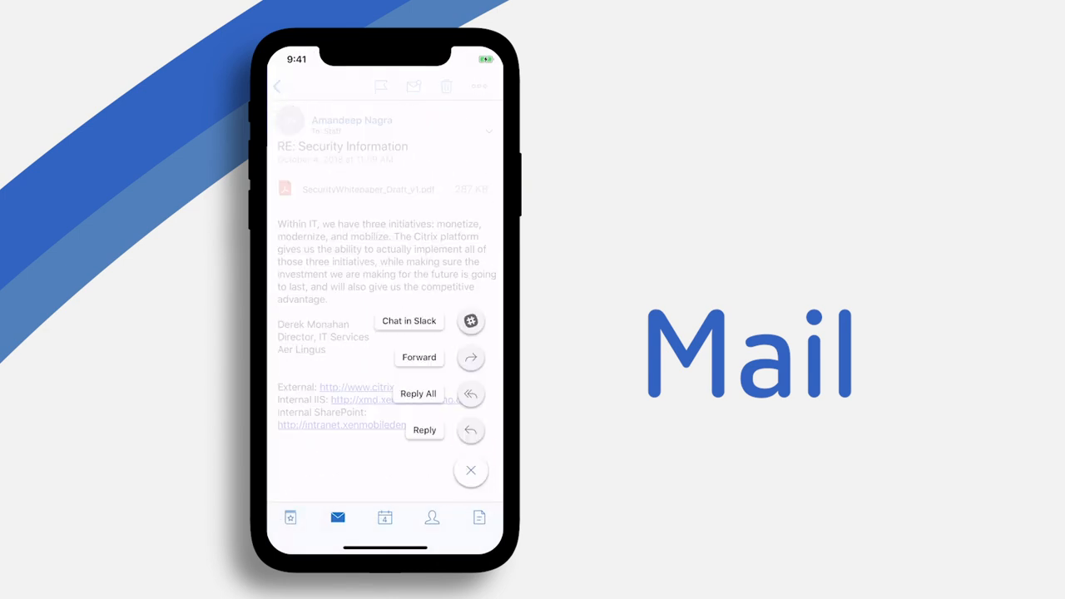
click(425, 431)
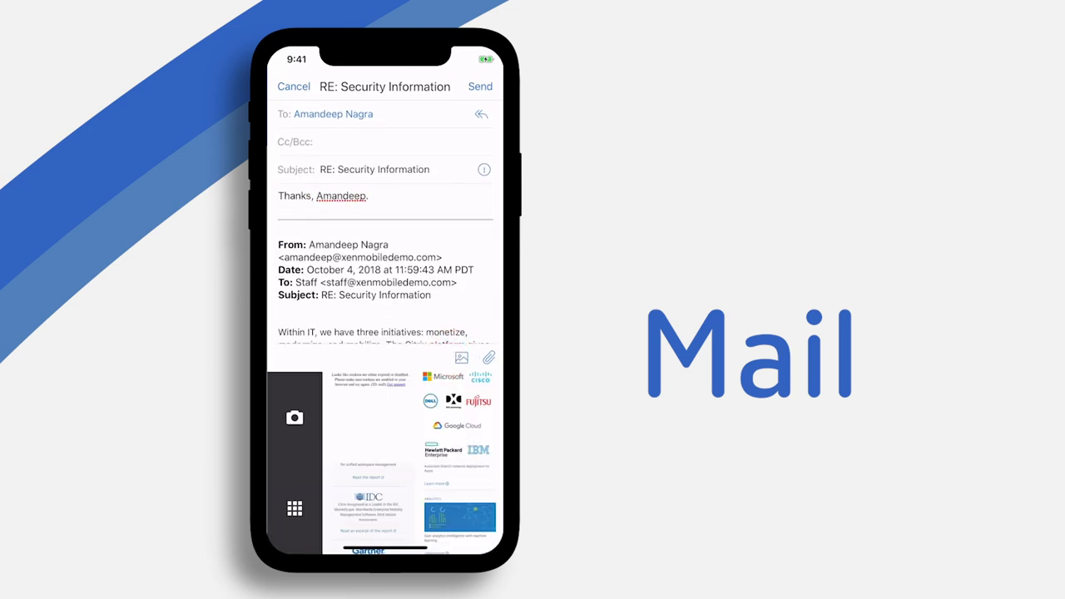
click(488, 357)
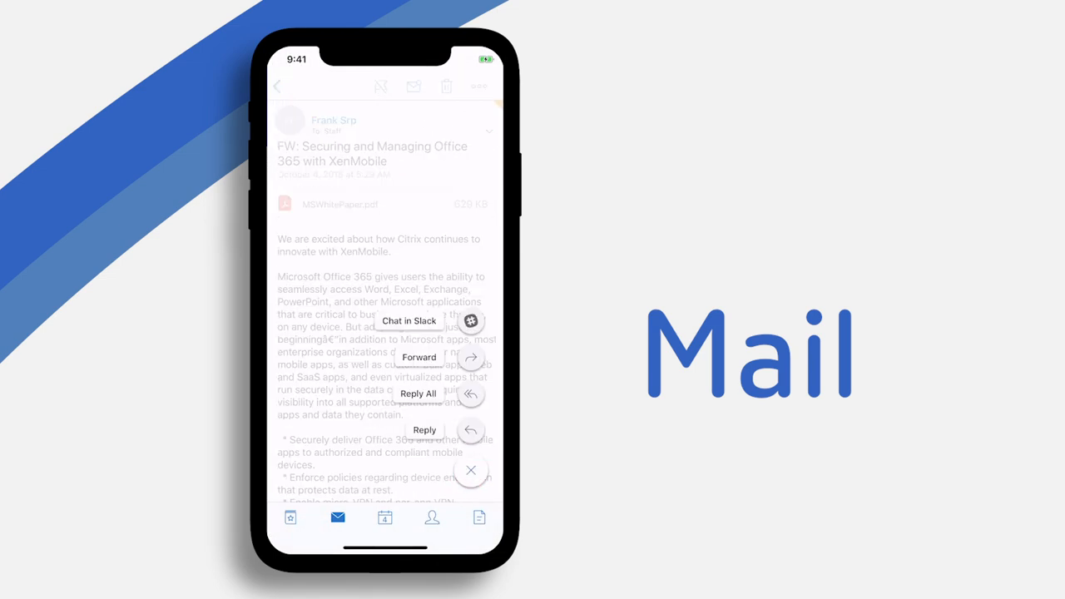
click(408, 320)
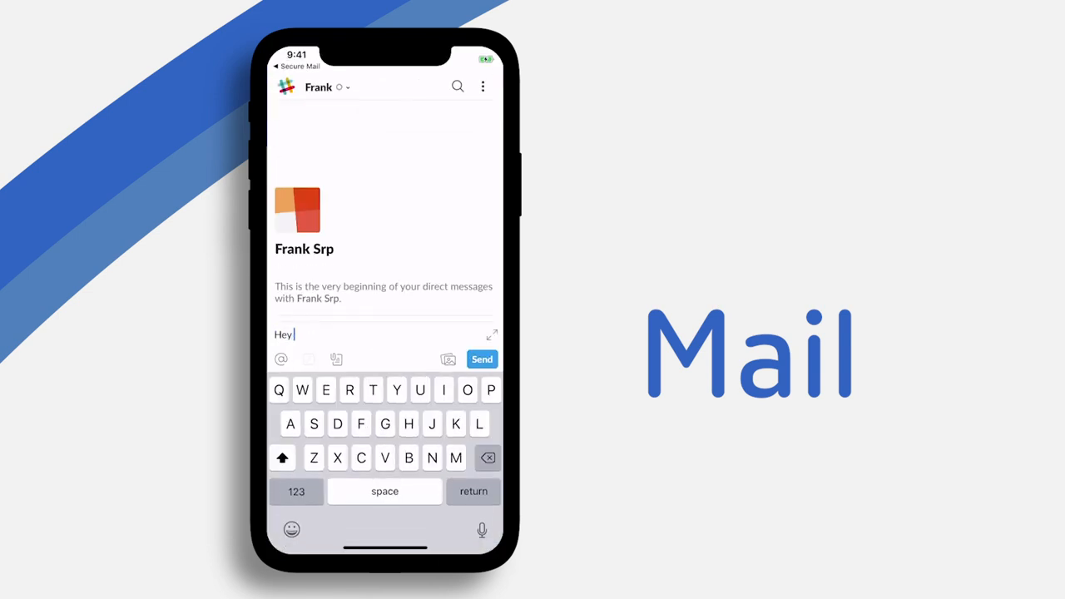
click(481, 359)
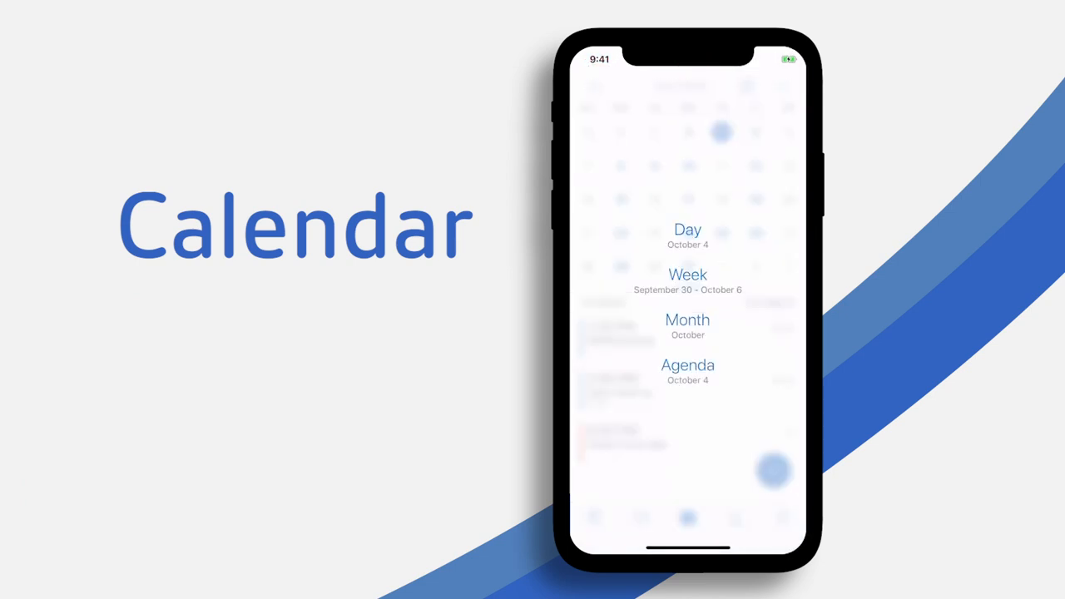
- Preview the Weekly Sync up event, then draft a Webinar planning event showing Web & Audio options
click(687, 364)
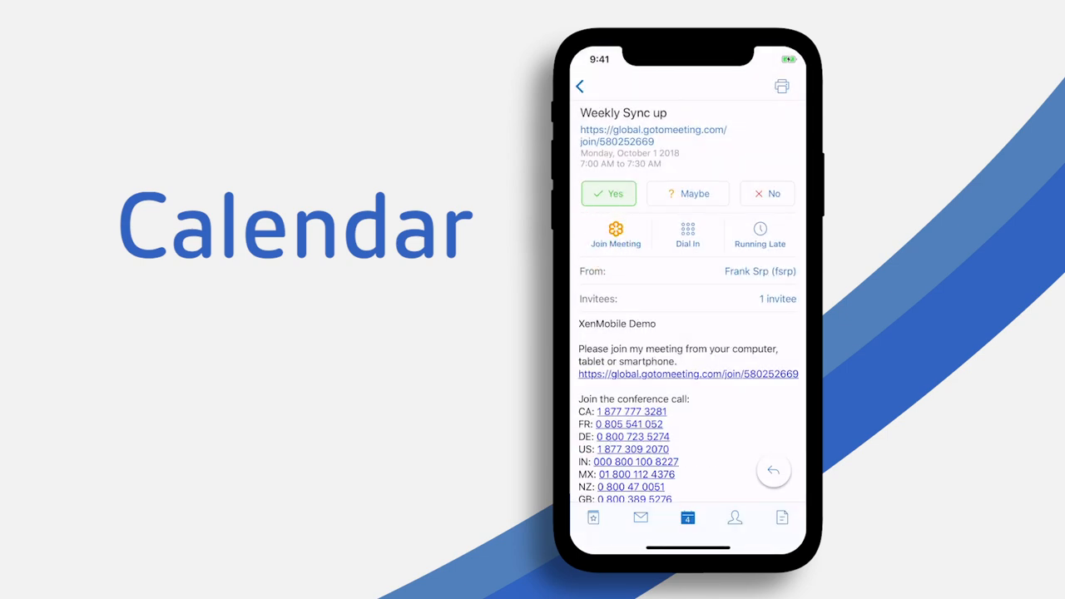
click(615, 235)
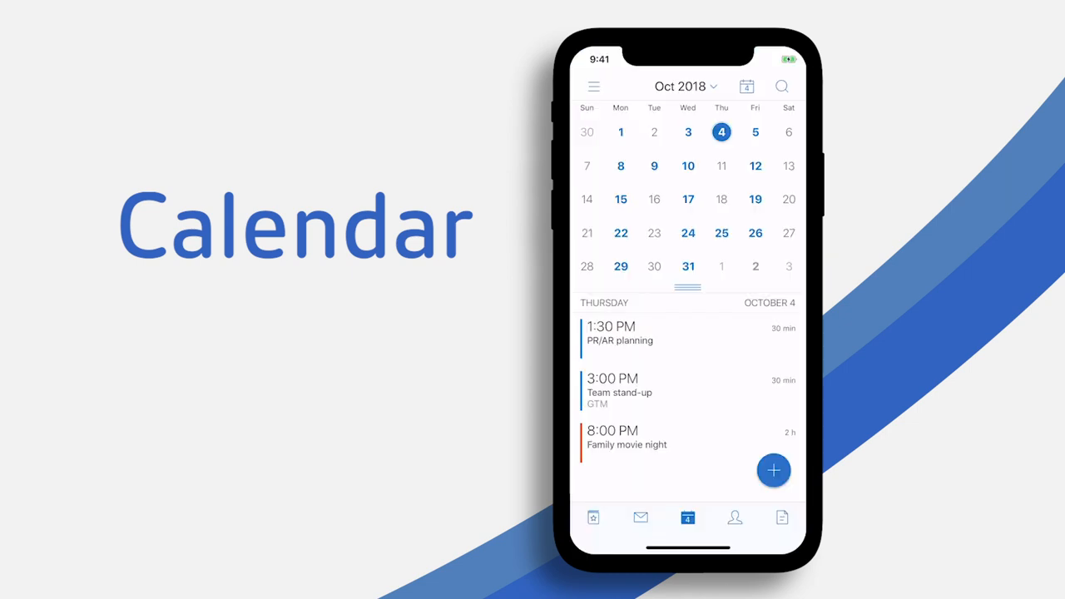
click(773, 470)
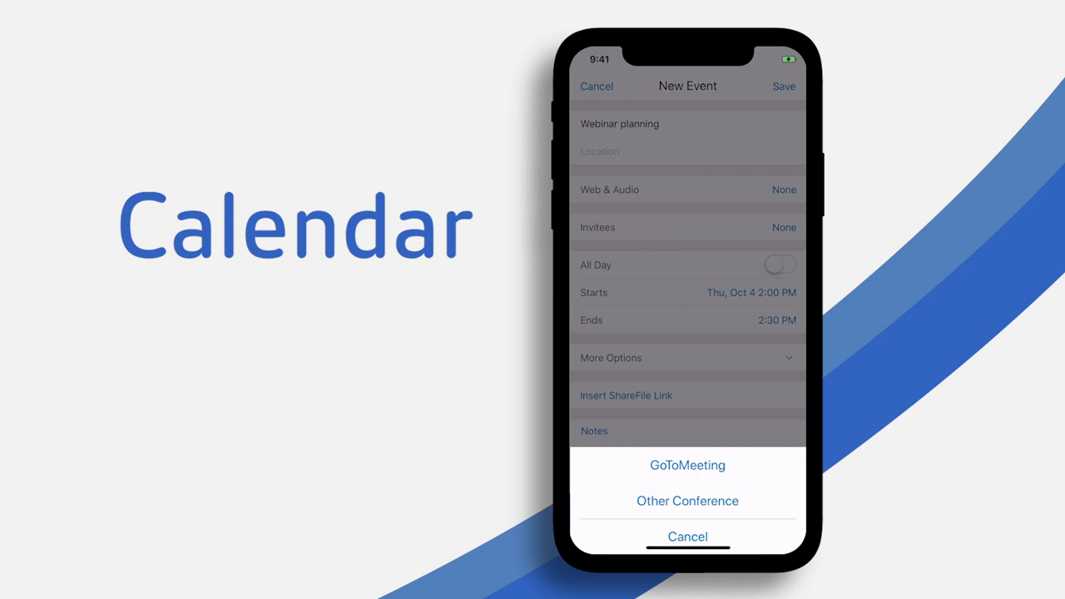
click(687, 465)
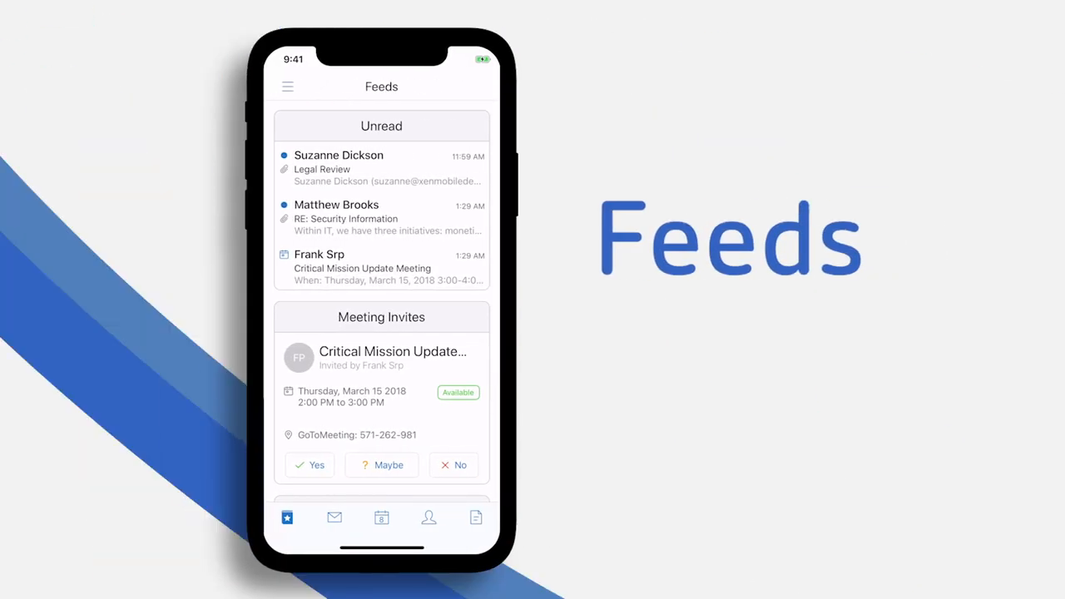
- In Feeds, clear the unread Security Information email and accept the Critical Mission Update Meeting invite
scroll(down, 3)
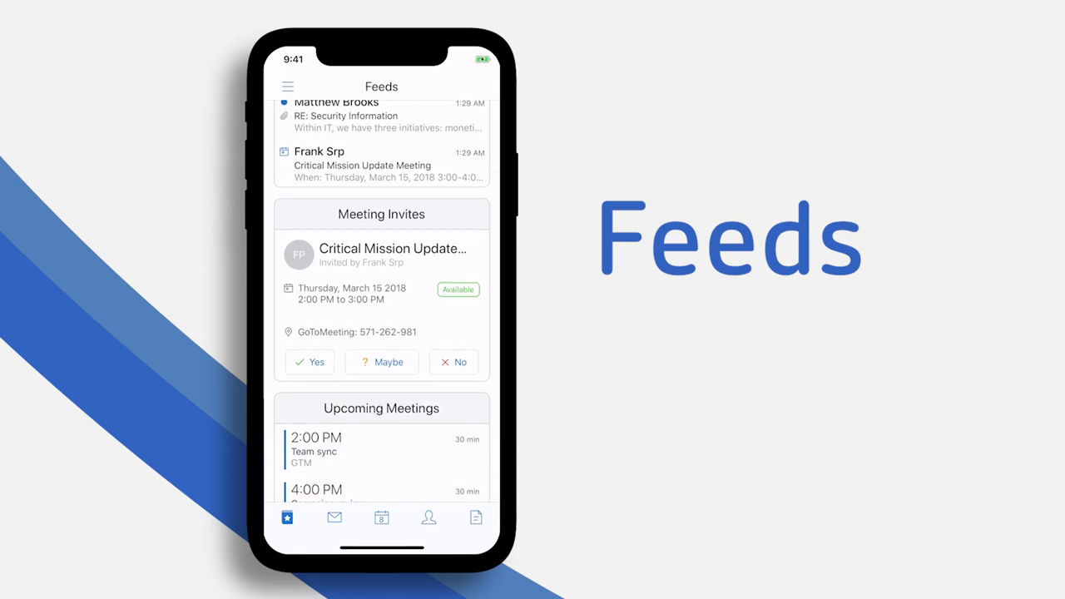
scroll(down, 3)
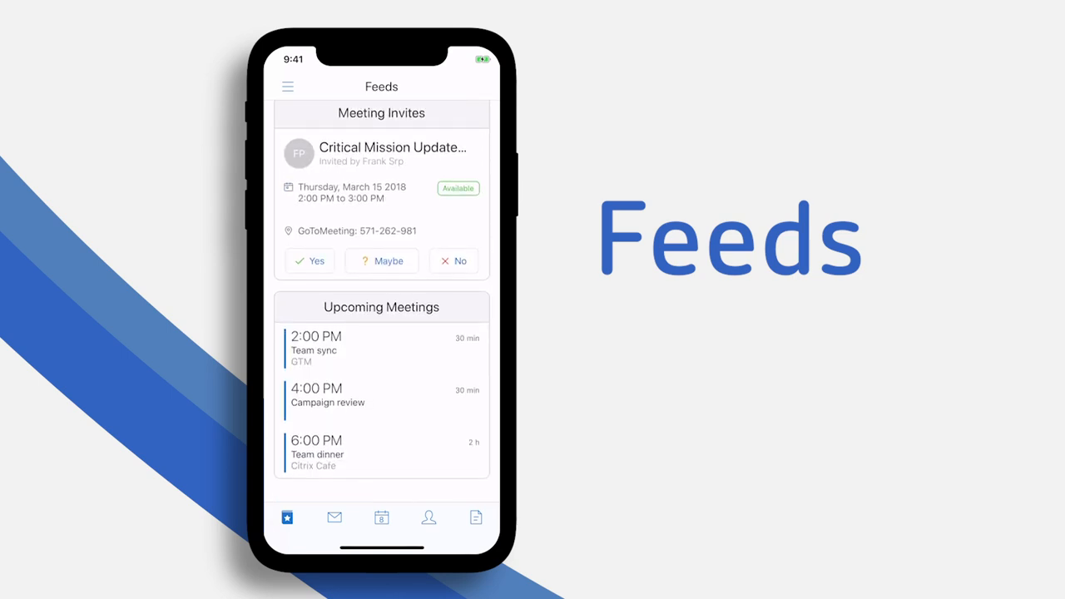
scroll(down, 3)
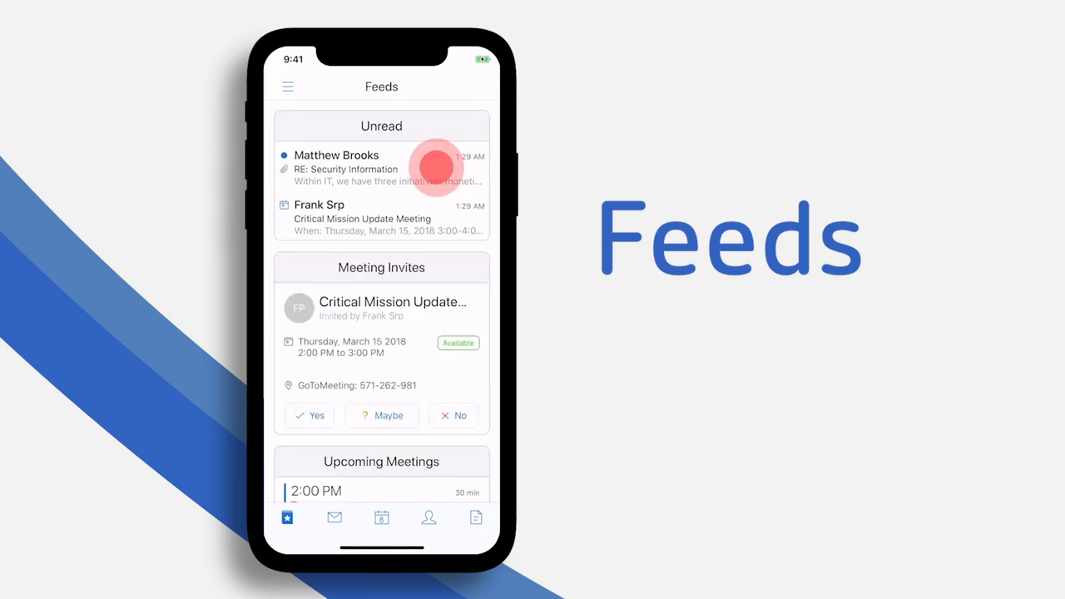
click(308, 365)
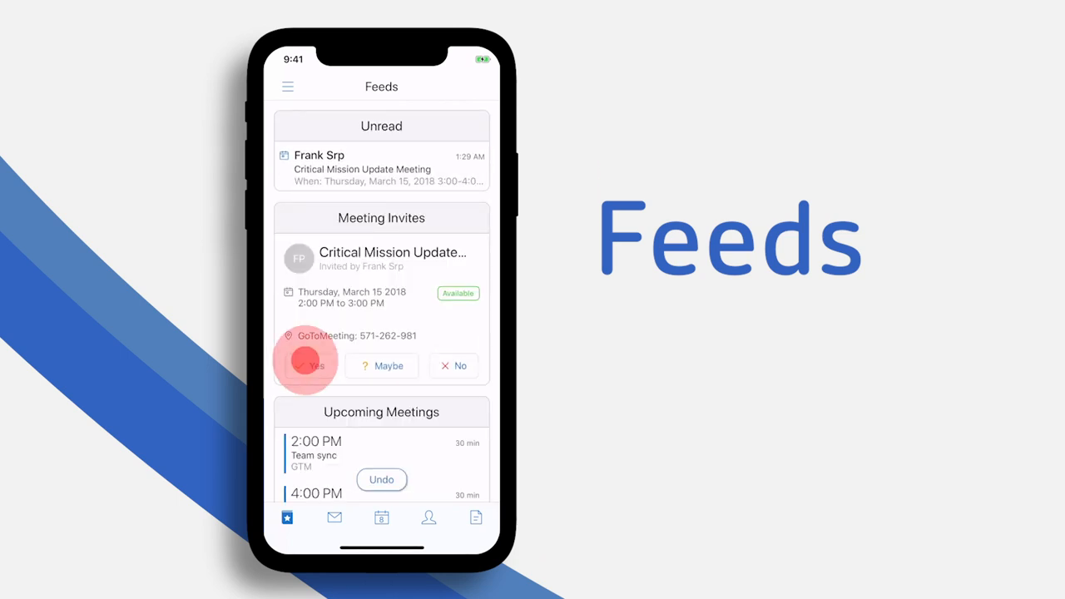
click(315, 365)
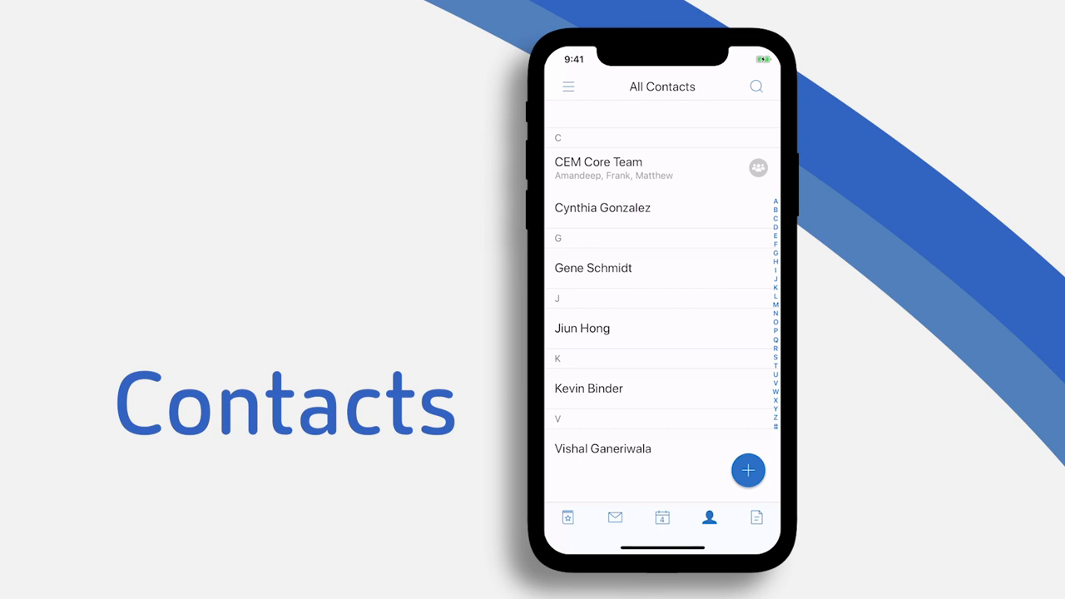
click(756, 86)
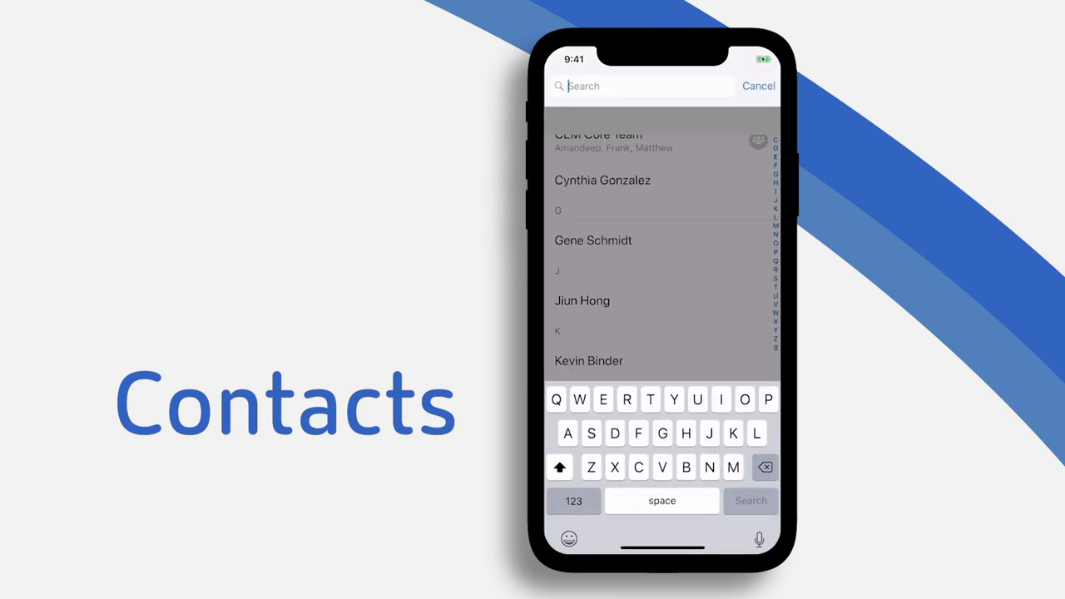
text(Suzanne)
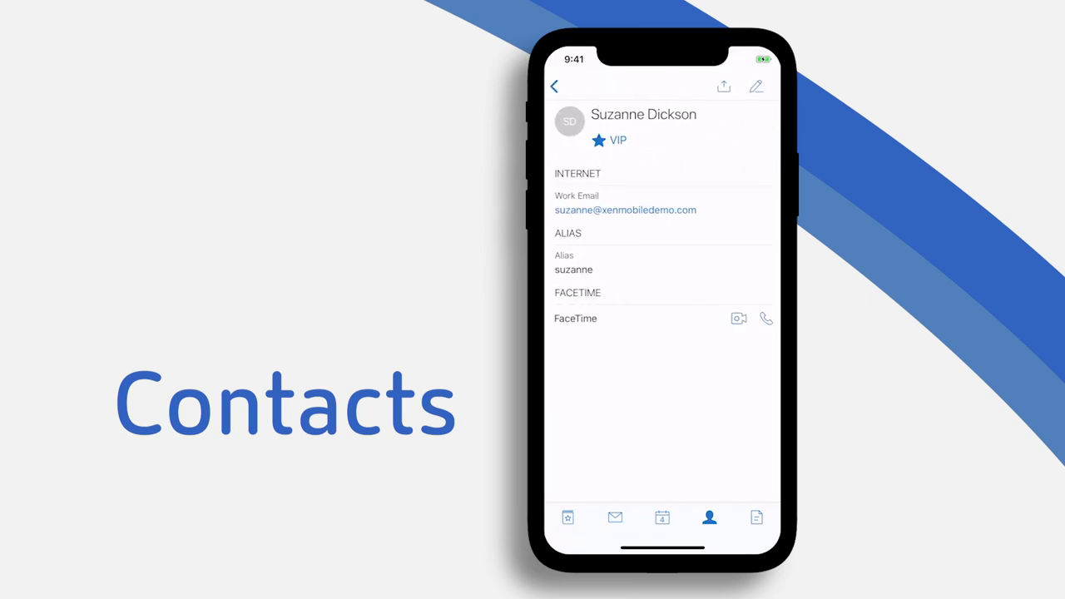
click(555, 86)
text(k)
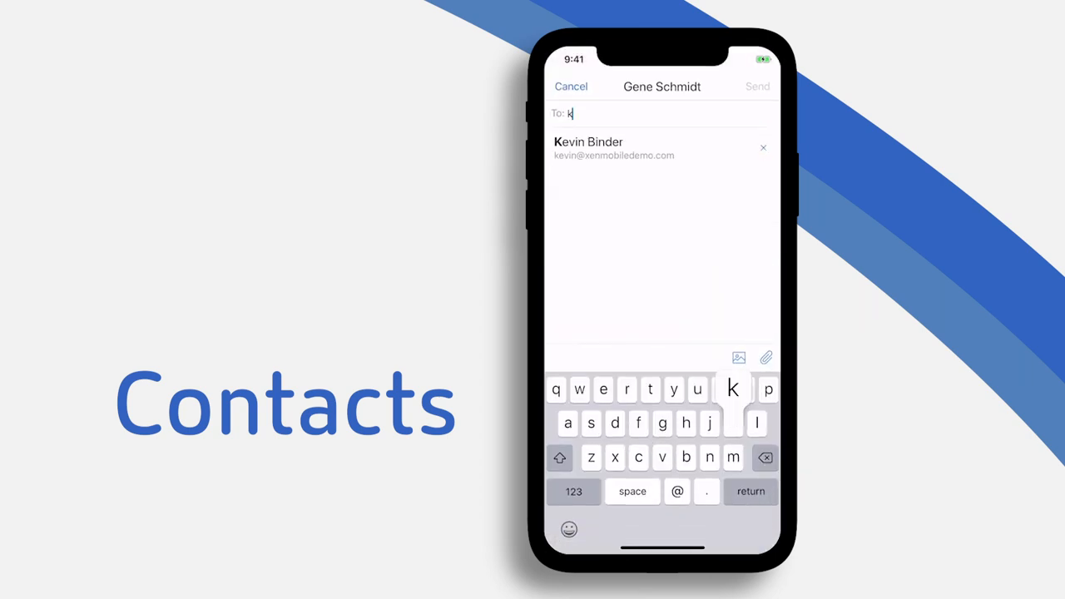
click(571, 86)
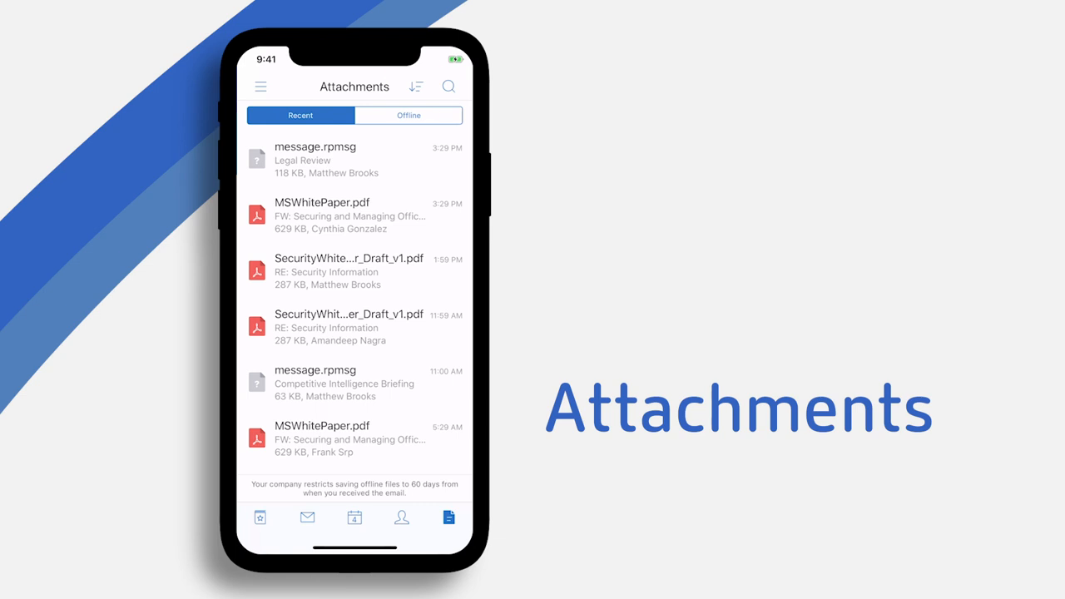
- Sort recent attachments by Size and show the Actions for WordFormSample.doc
click(416, 87)
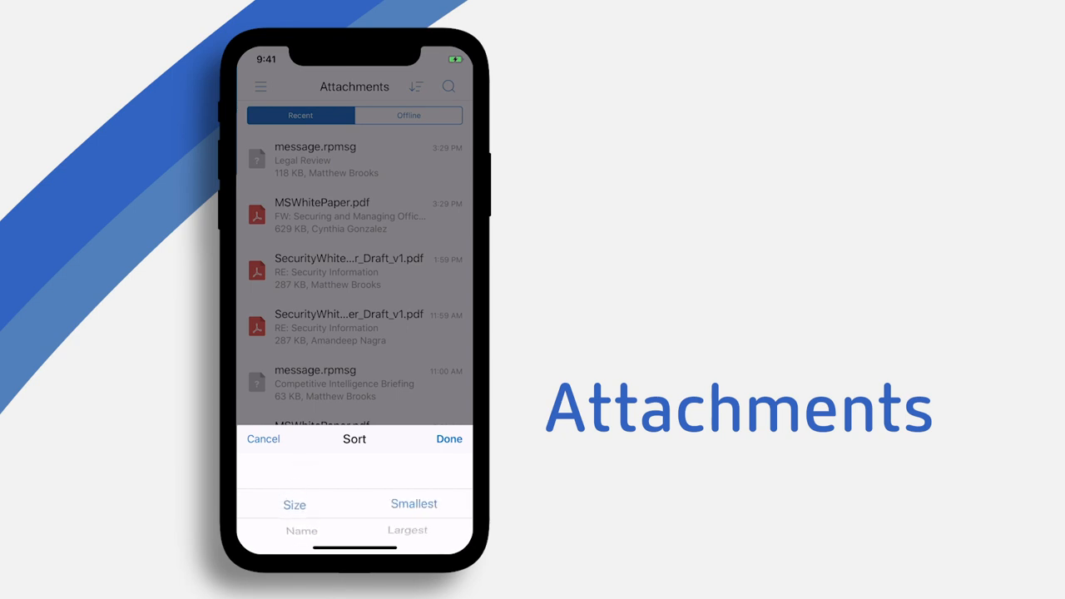
click(449, 439)
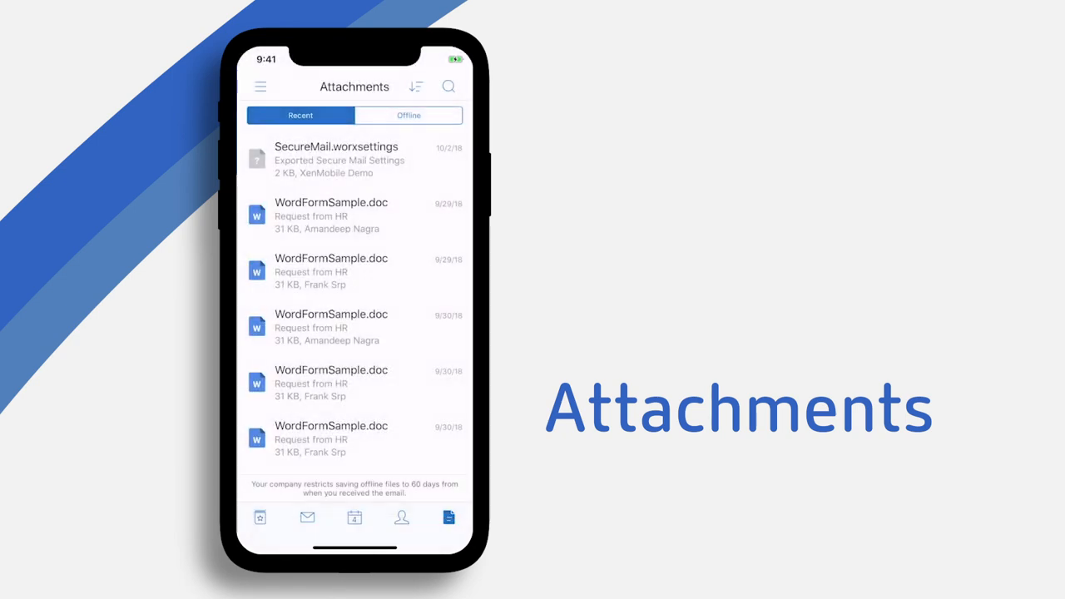
click(331, 271)
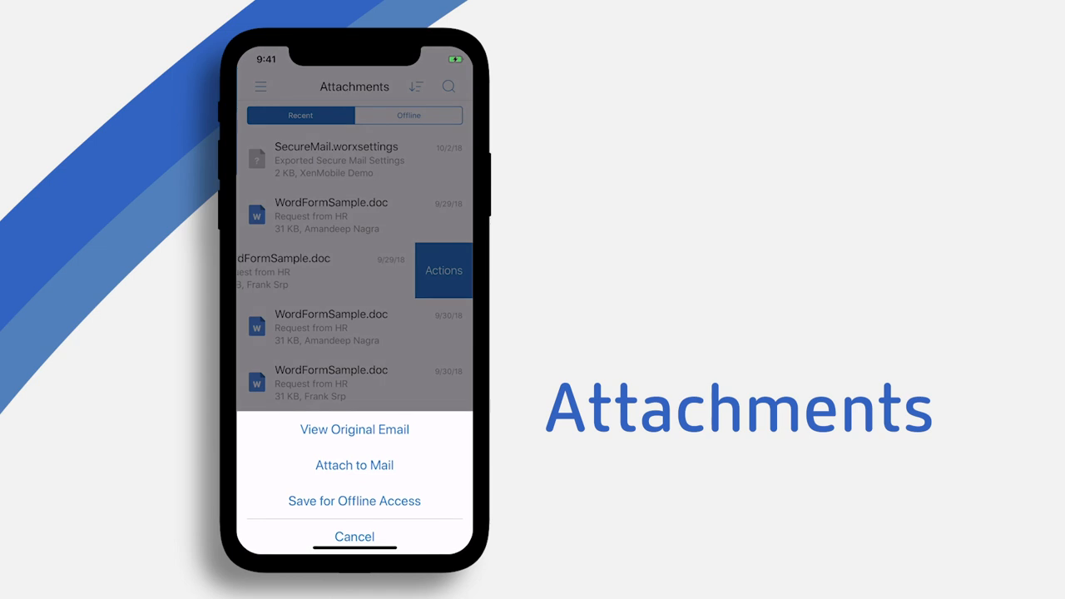
click(354, 500)
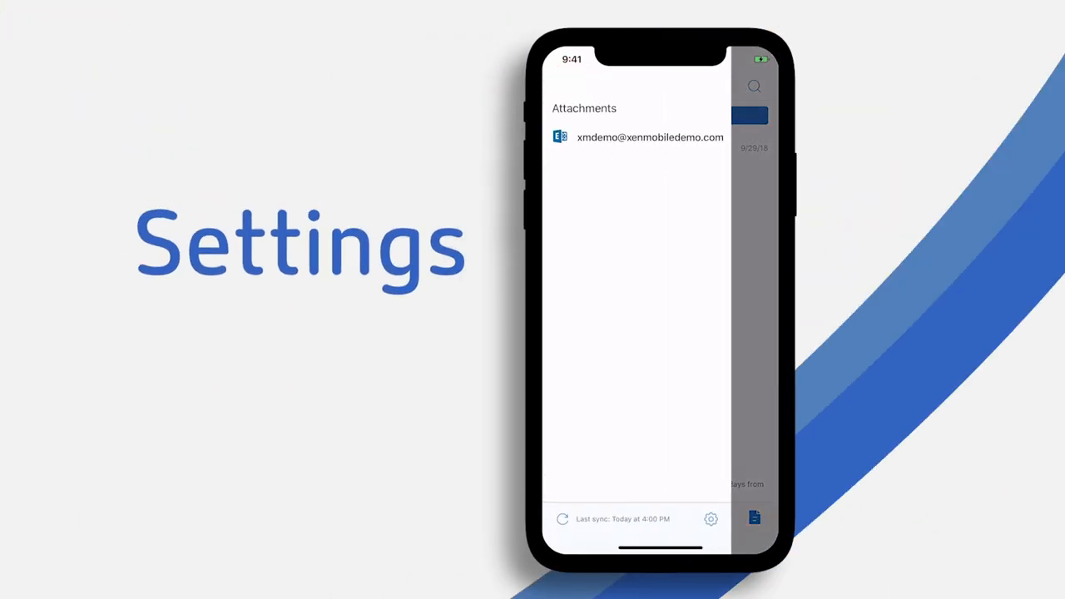
- Open Settings and scroll down to the About details and Export Settings
click(710, 519)
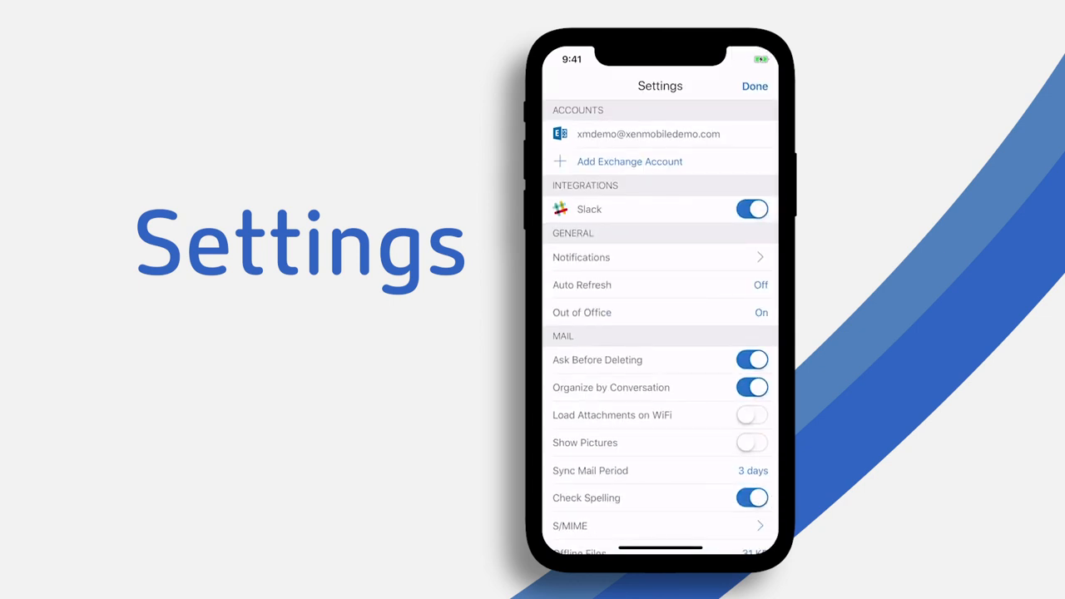
scroll(down, 3)
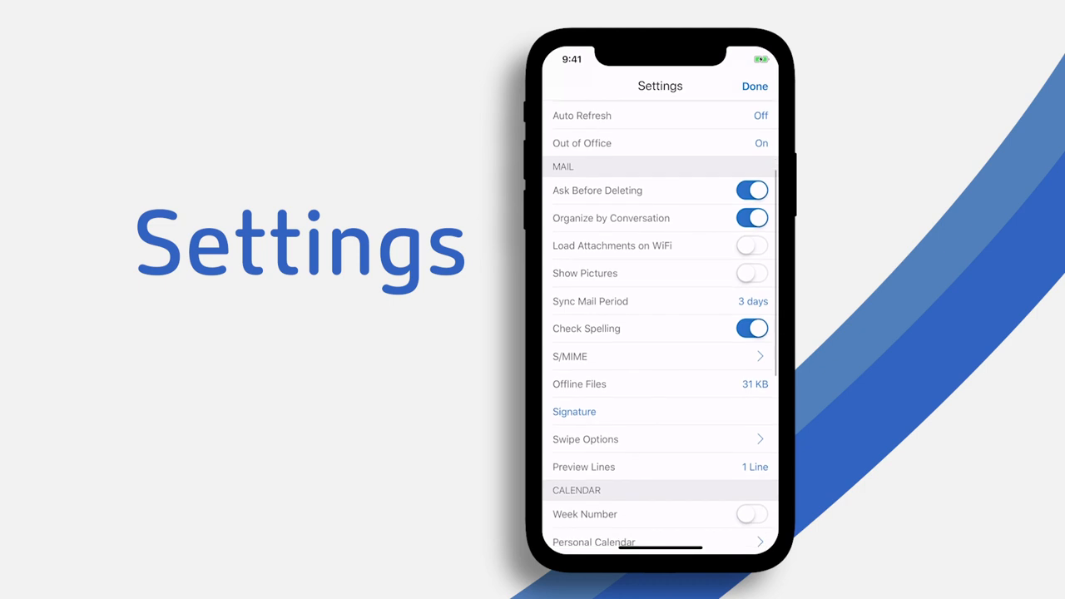
scroll(down, 3)
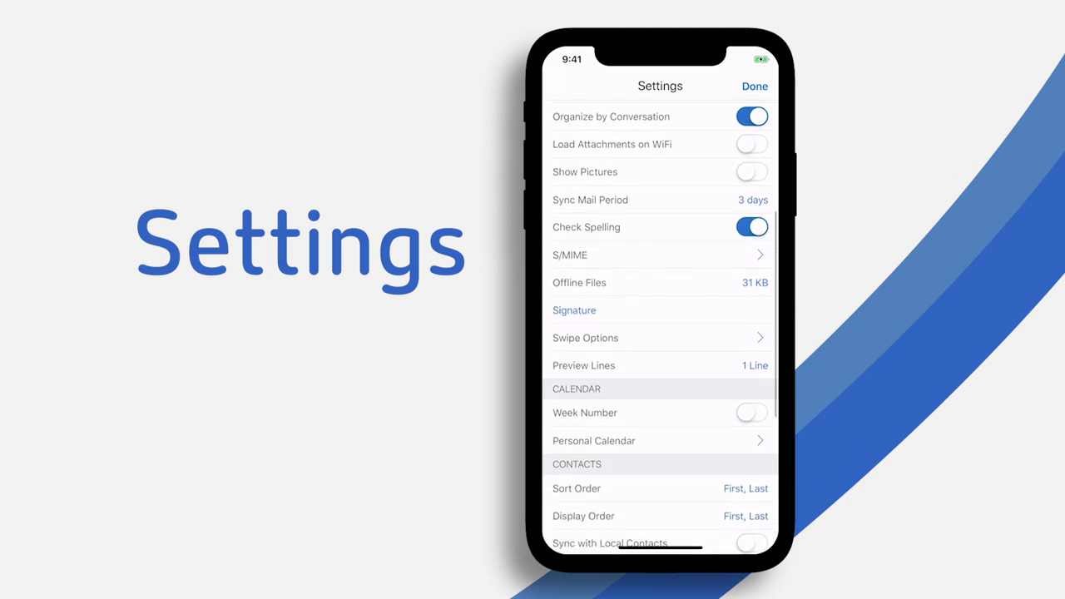
scroll(down, 3)
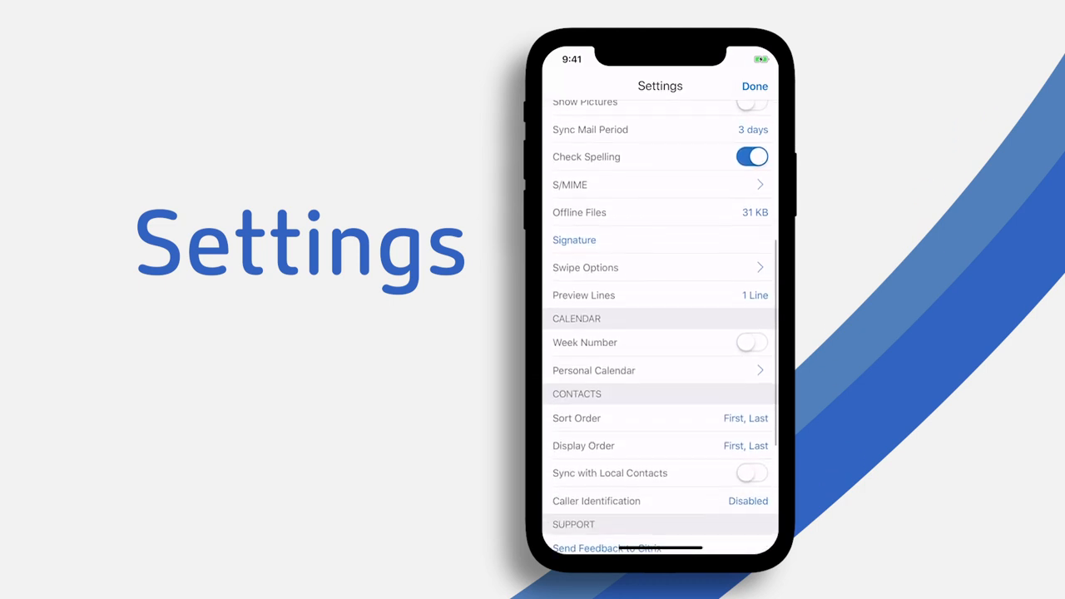
scroll(down, 3)
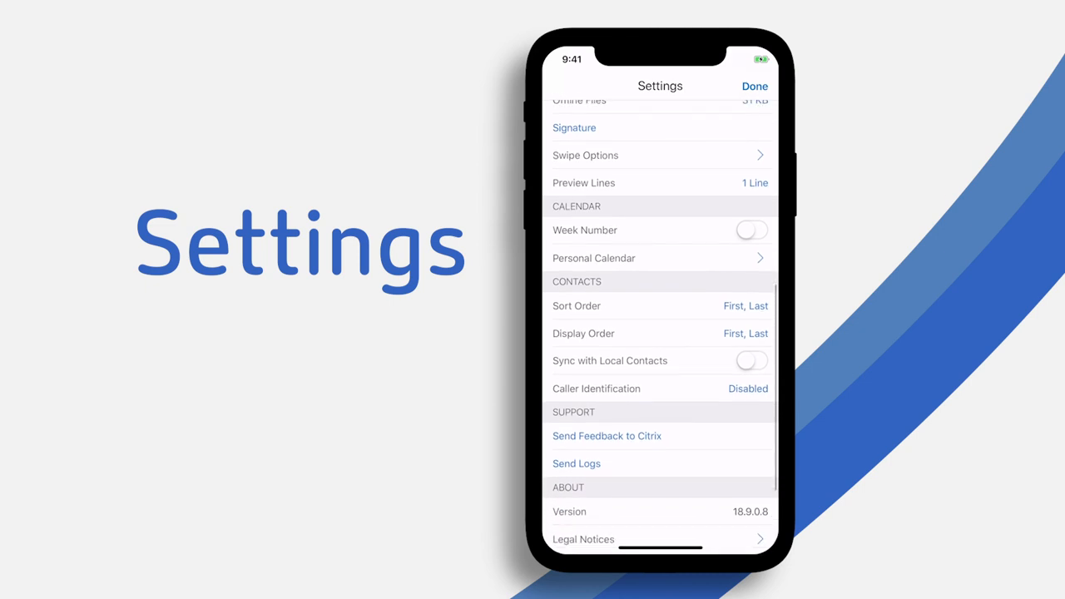
scroll(down, 3)
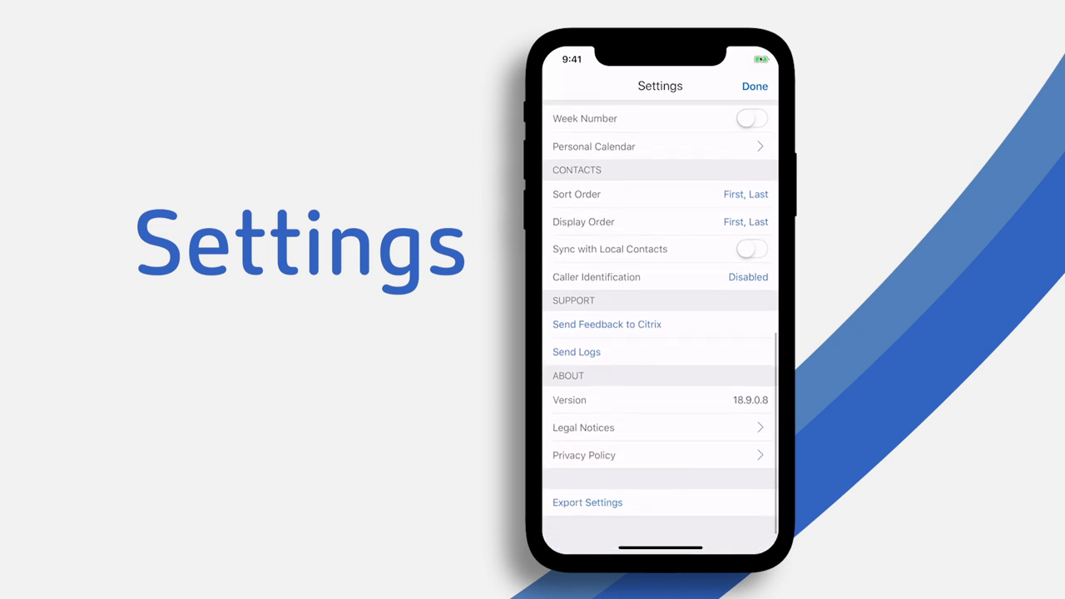